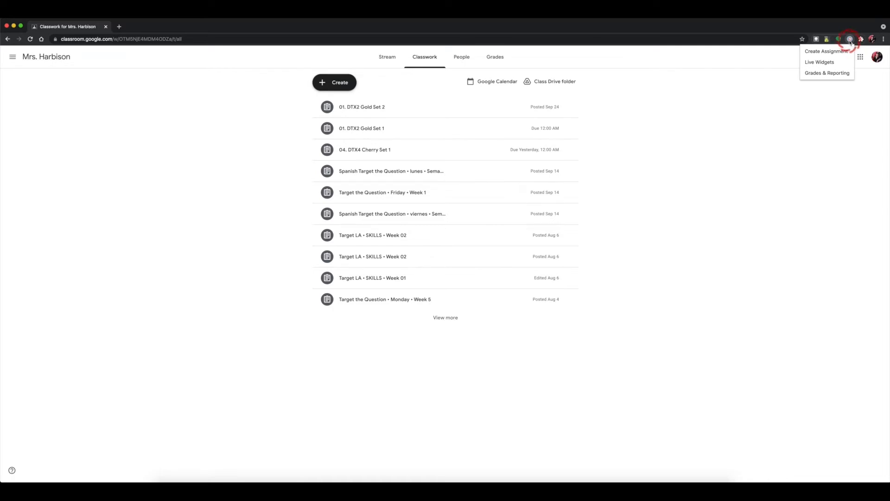
mouse_move(826, 51)
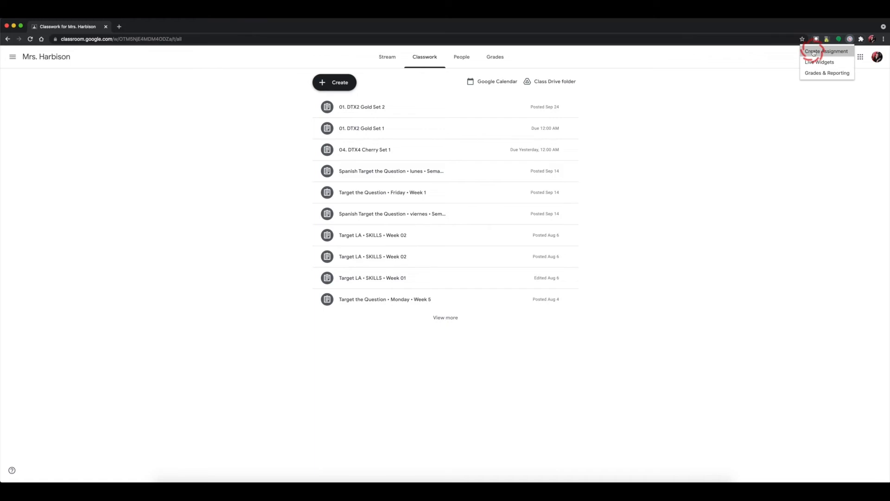
- Start a new assignment and open Set 01 of 1st Grade TEKSas Target Practice Plus
left_click(826, 51)
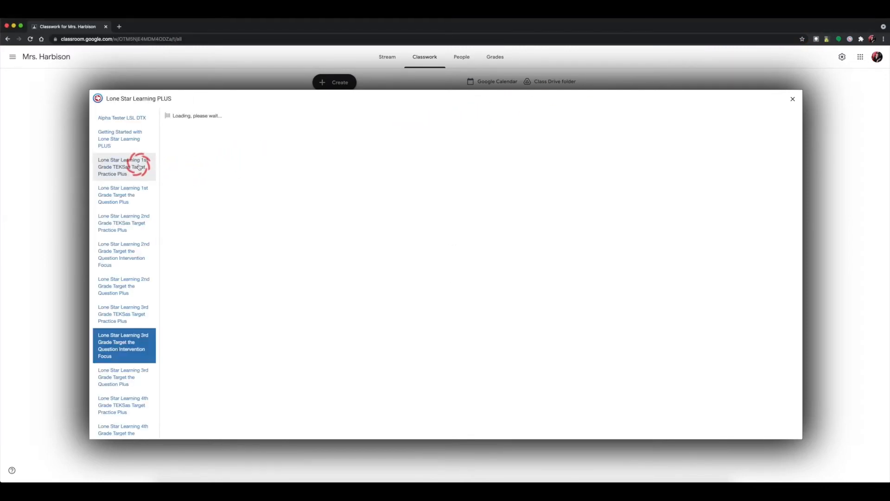
left_click(123, 166)
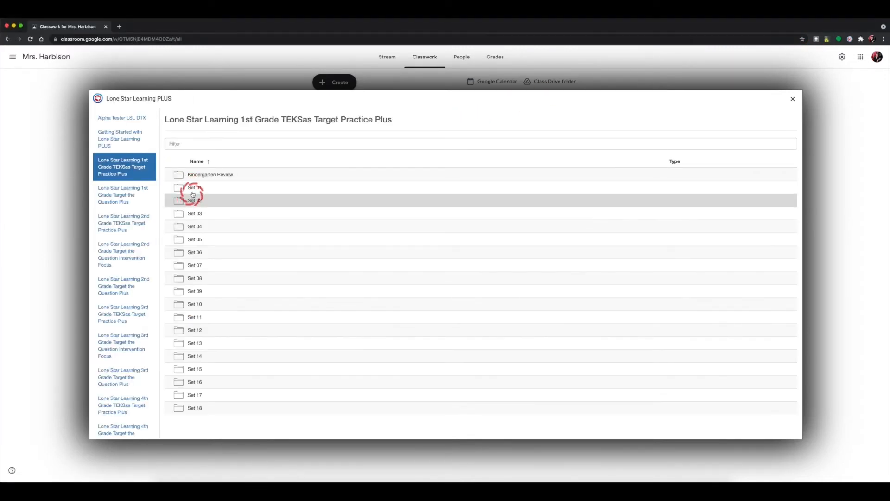
left_click(195, 187)
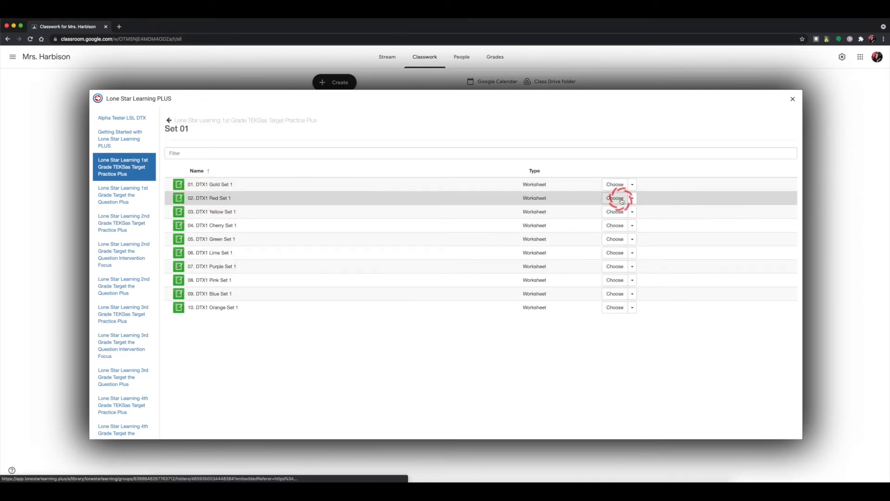
- Send 'DTX1 Red Set 1' due 09/29/2021 with instruction 'I can't wait to see your work'
left_click(614, 197)
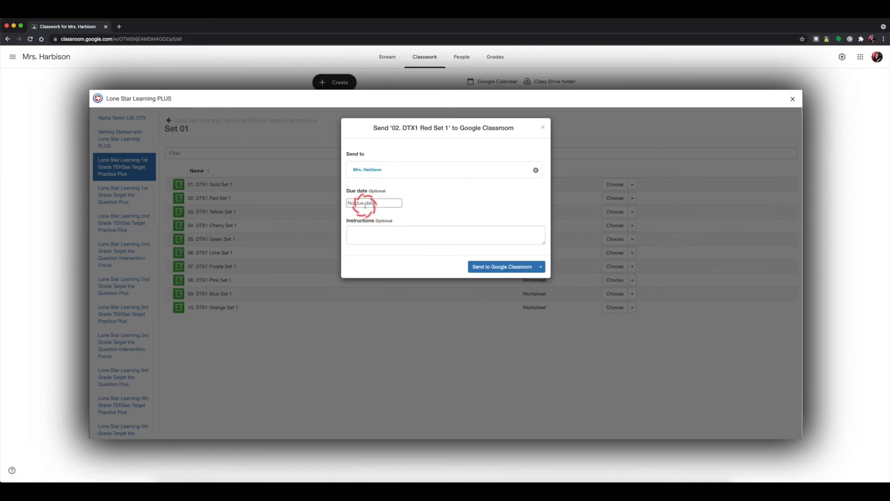
left_click(373, 203)
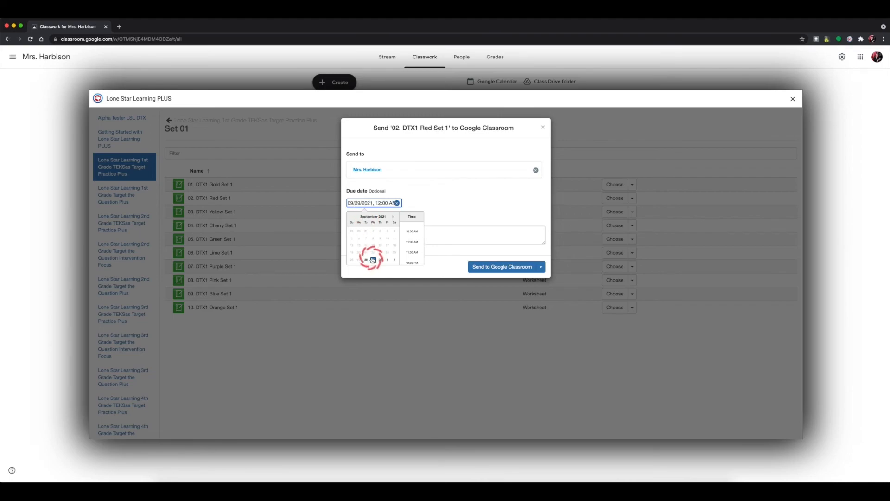
left_click(445, 235)
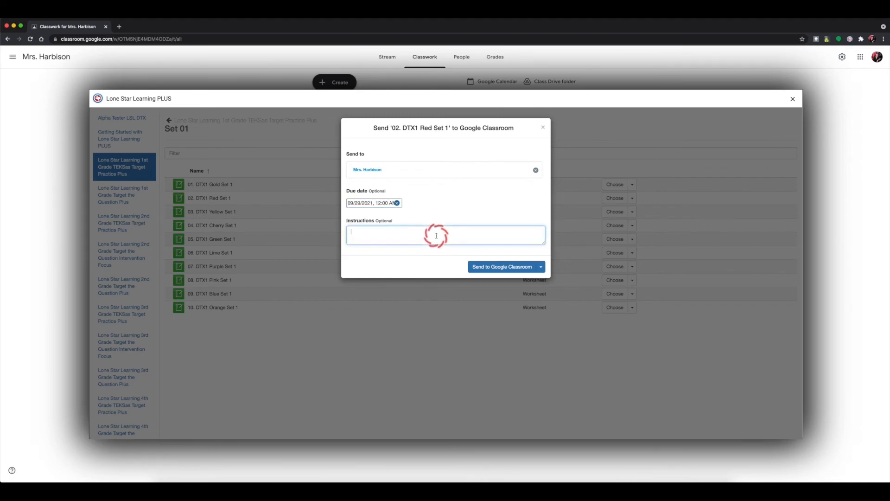
type("I can't wait to see your work!")
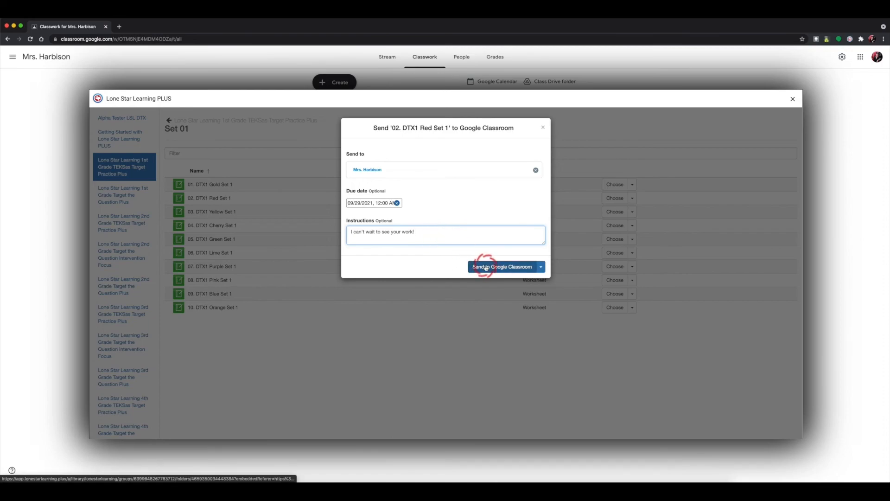
left_click(501, 267)
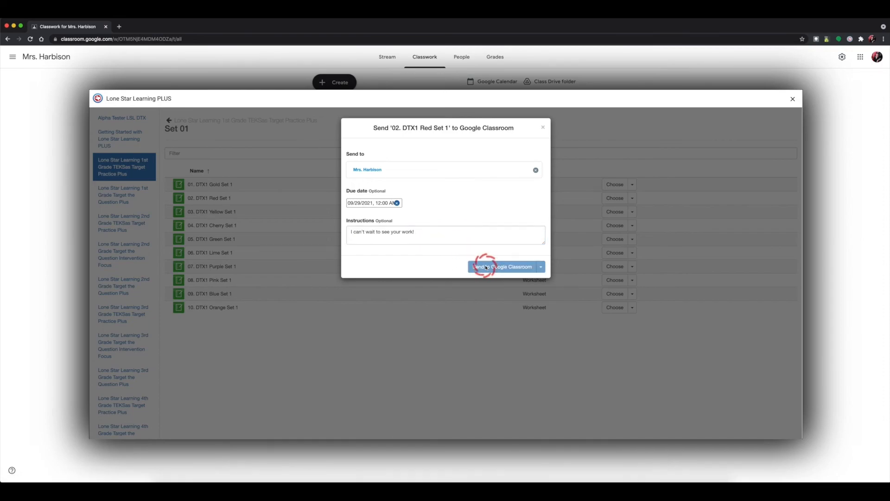